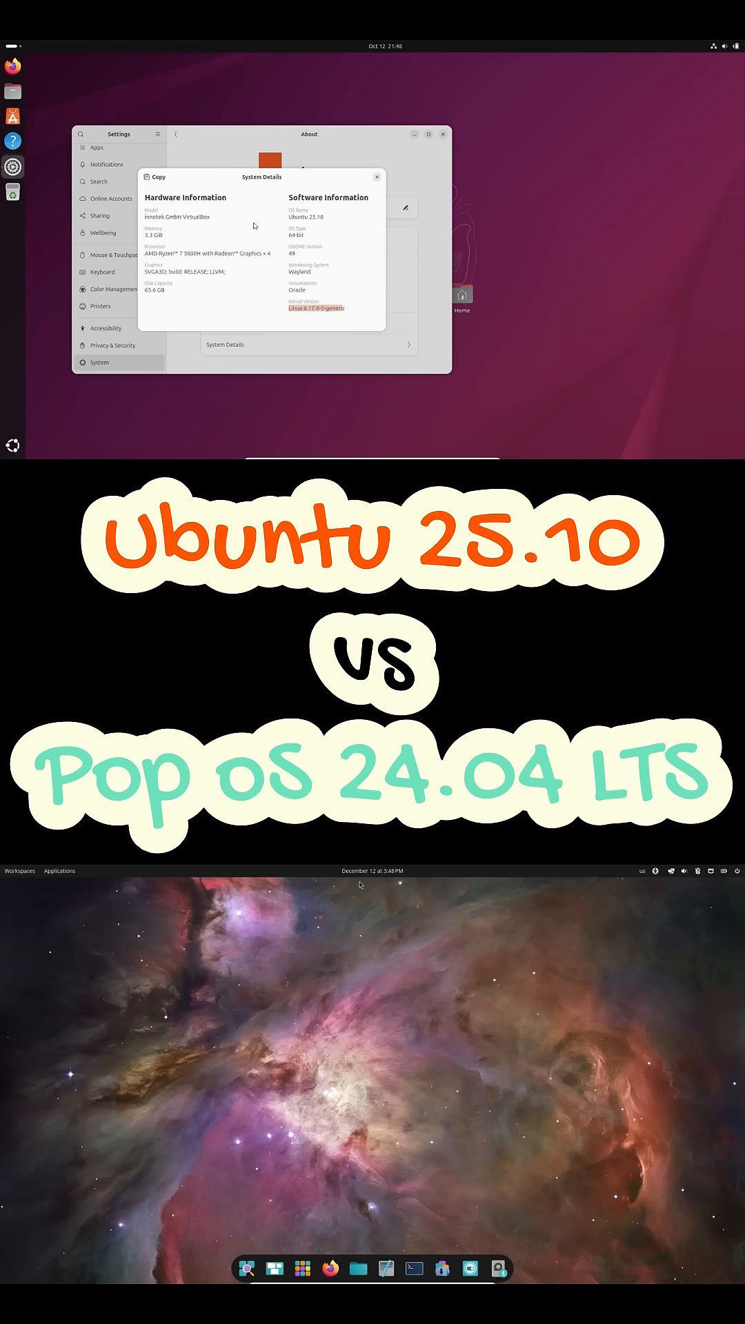
Step: Close Ubuntu's System Details dialog and the GNOME Settings window
click(670, 870)
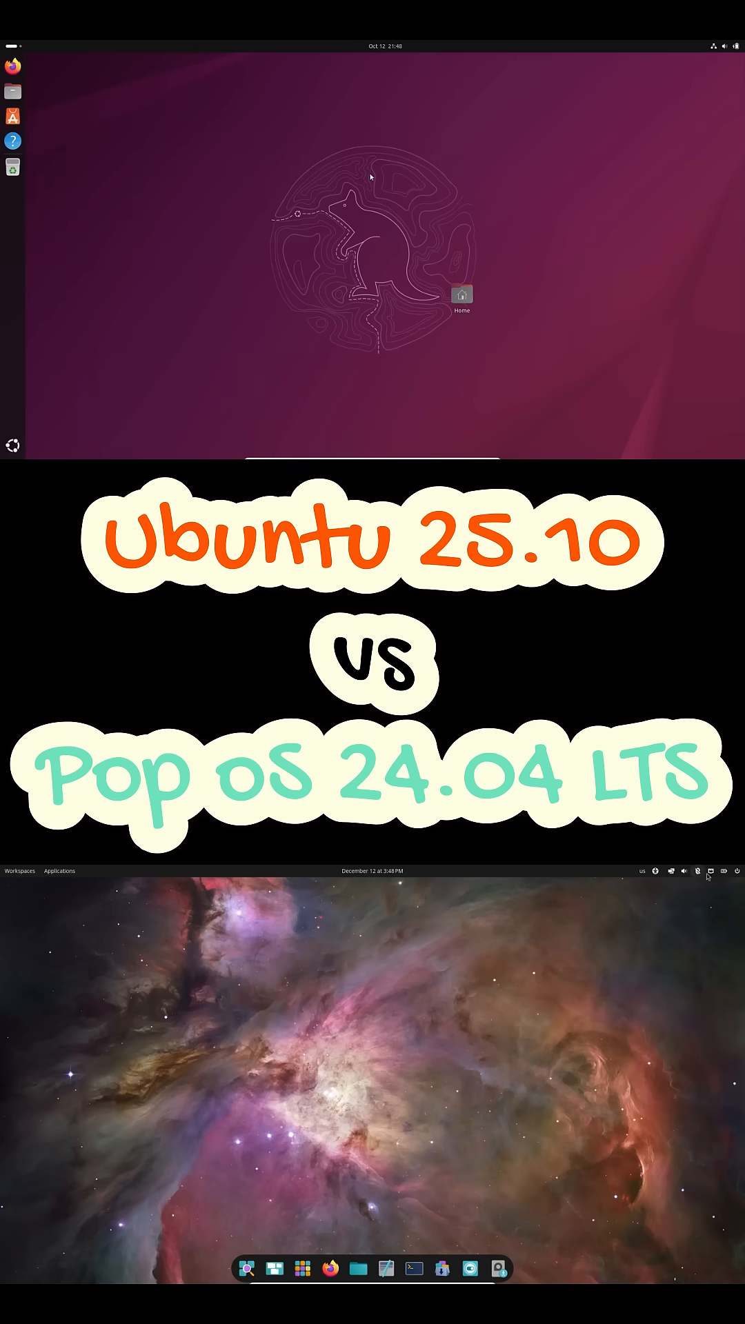
Step: Show Image Viewer's About details on Ubuntu; open Terminal, Files, Settings and Text Editor on Pop!_OS
click(247, 1268)
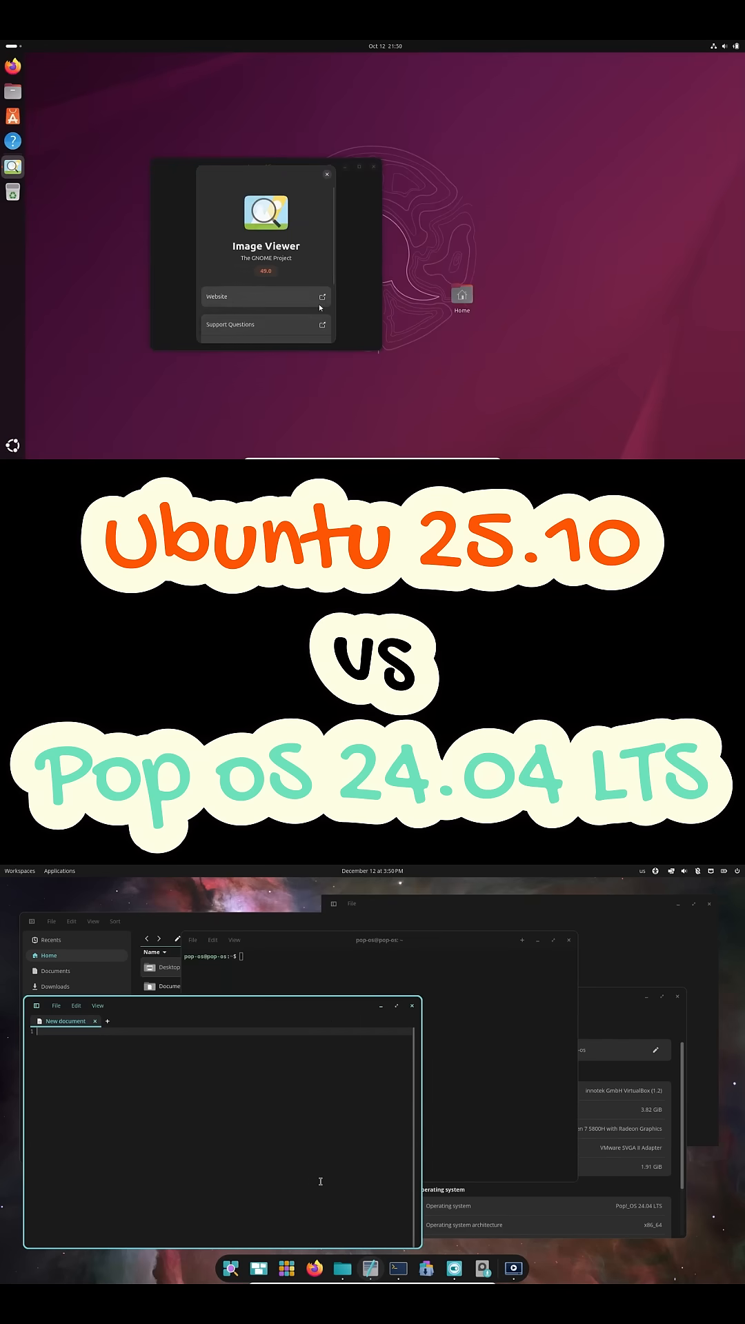
Step: Dismiss Image Viewer's About details, relaunch Image Viewer, then close its window
click(329, 167)
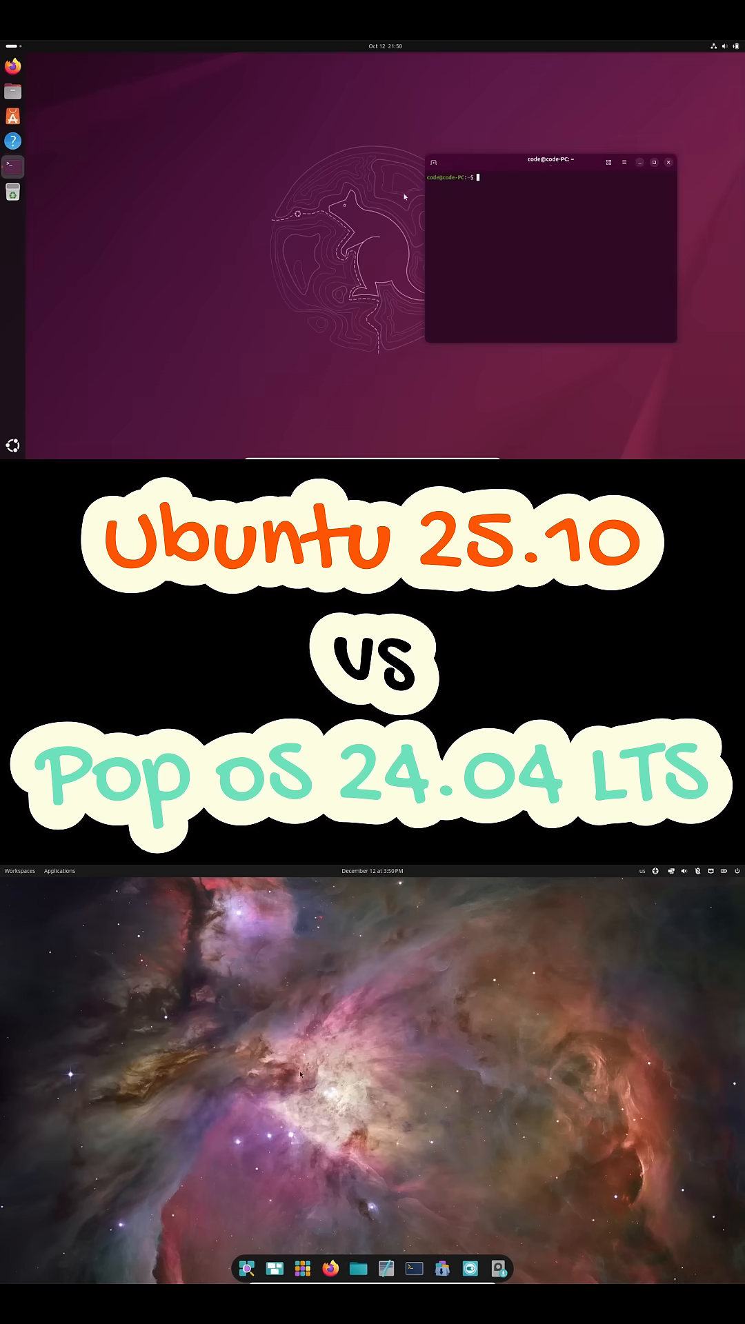
click(13, 192)
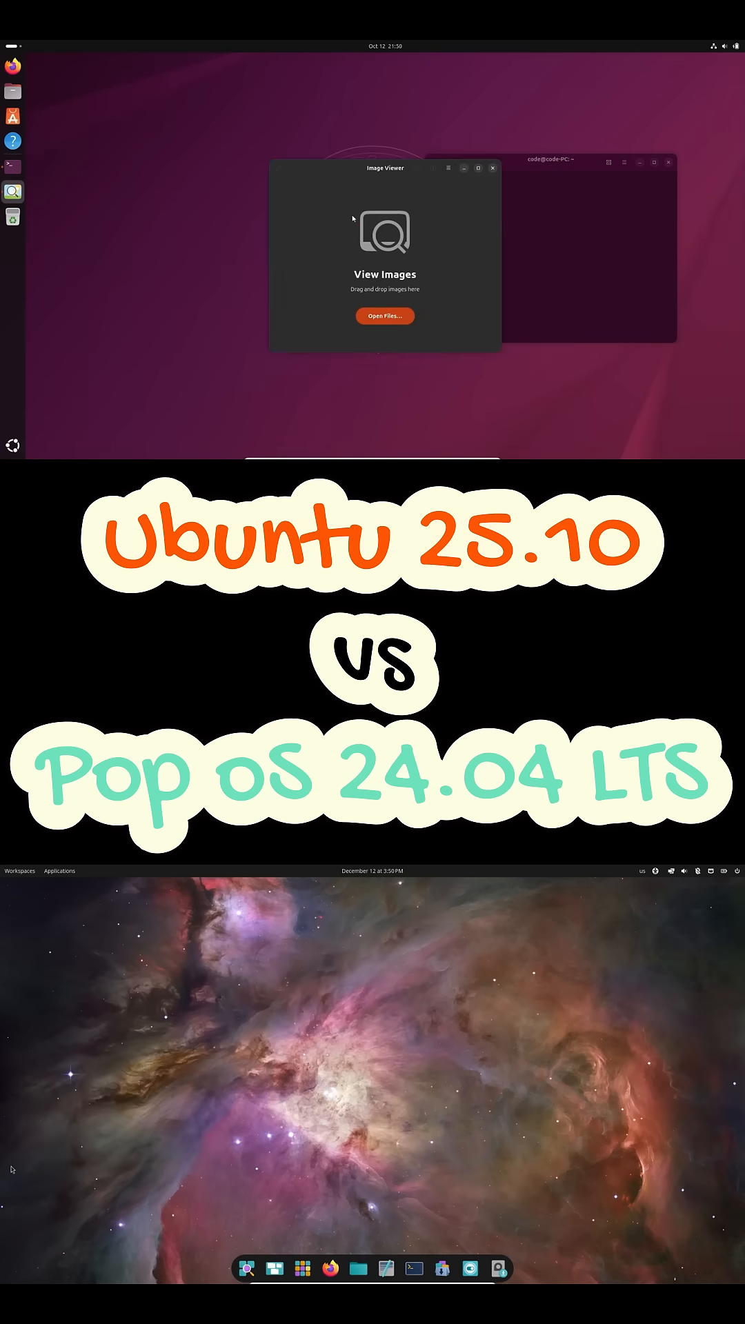
click(493, 167)
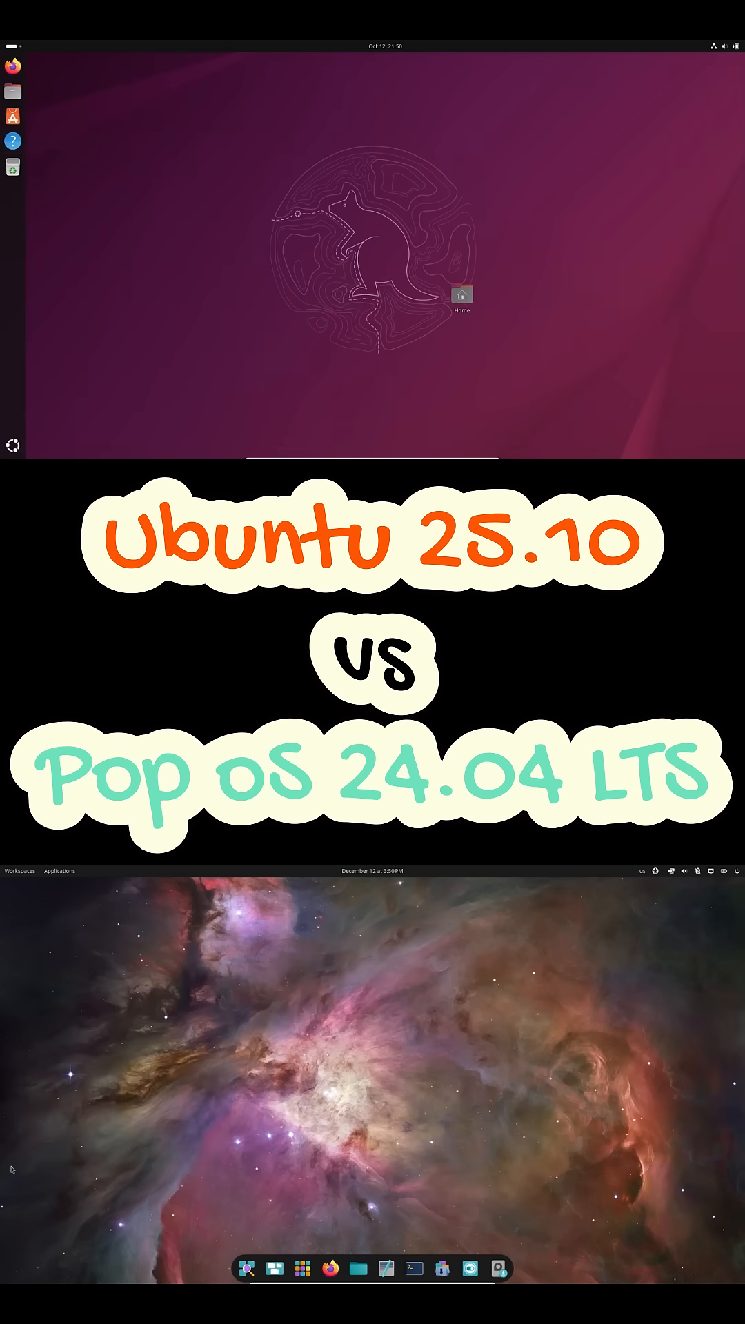
click(722, 46)
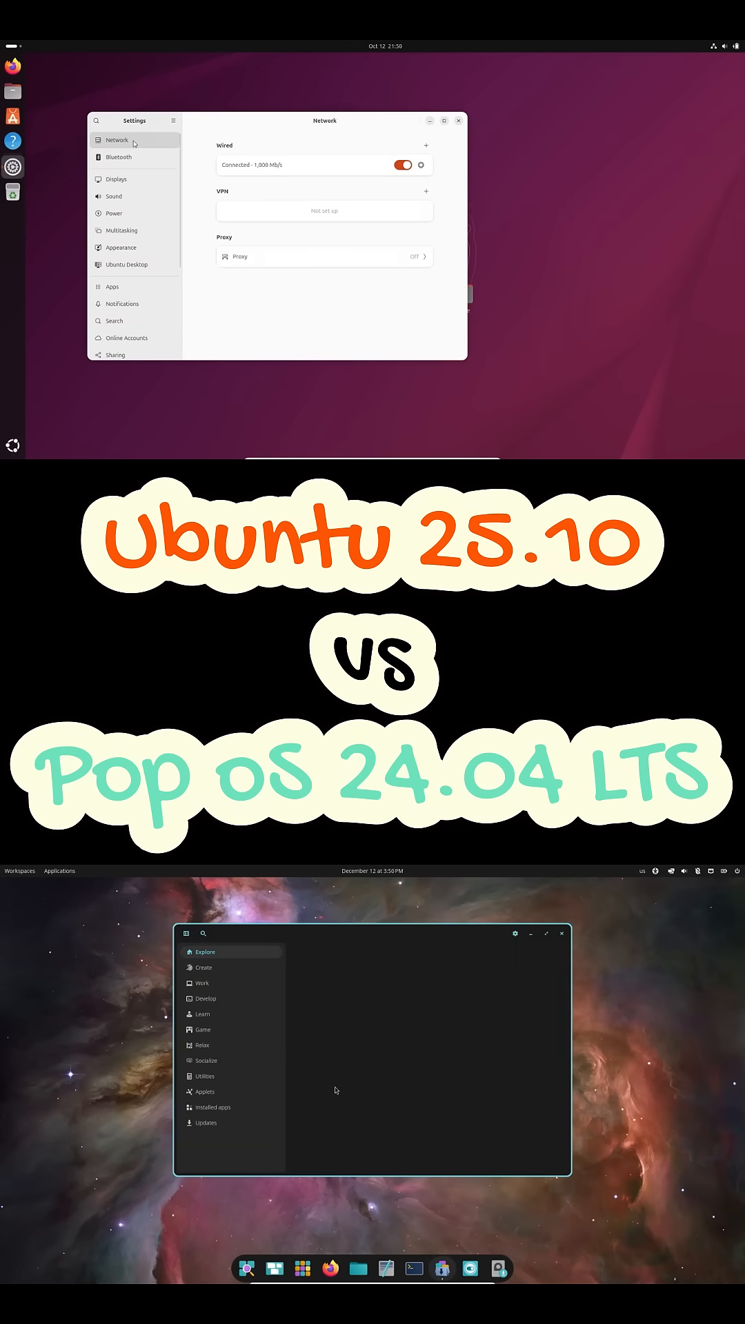
Step: View Ubuntu's Multitasking settings and close Settings; browse COSMIC Store's Create and Work categories
click(120, 230)
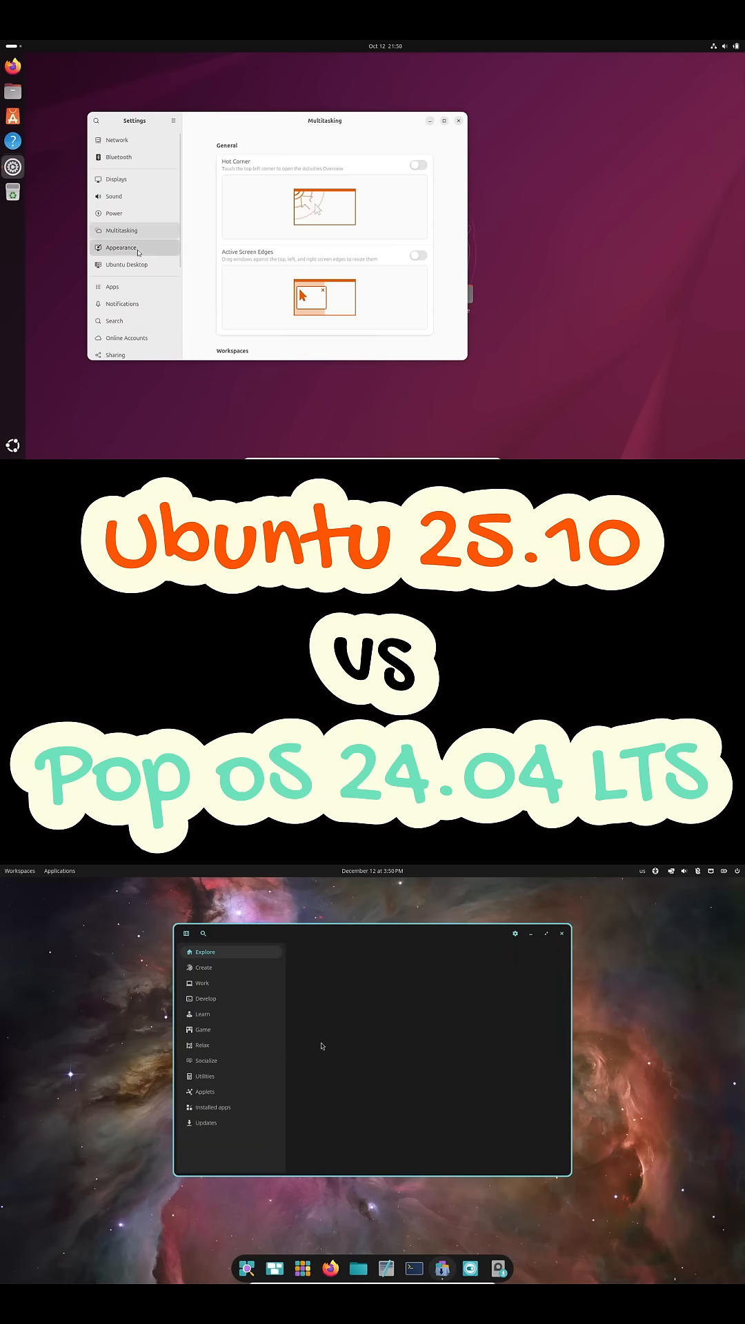
click(459, 119)
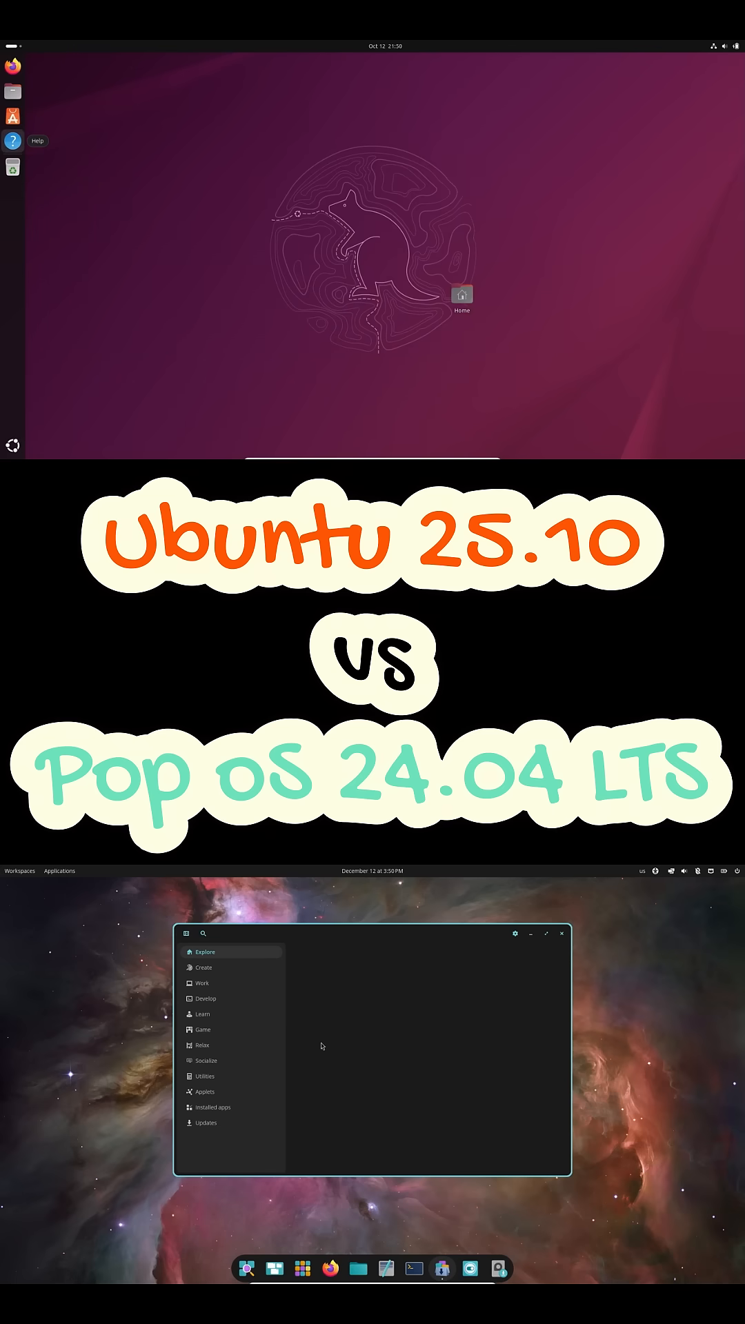
click(203, 967)
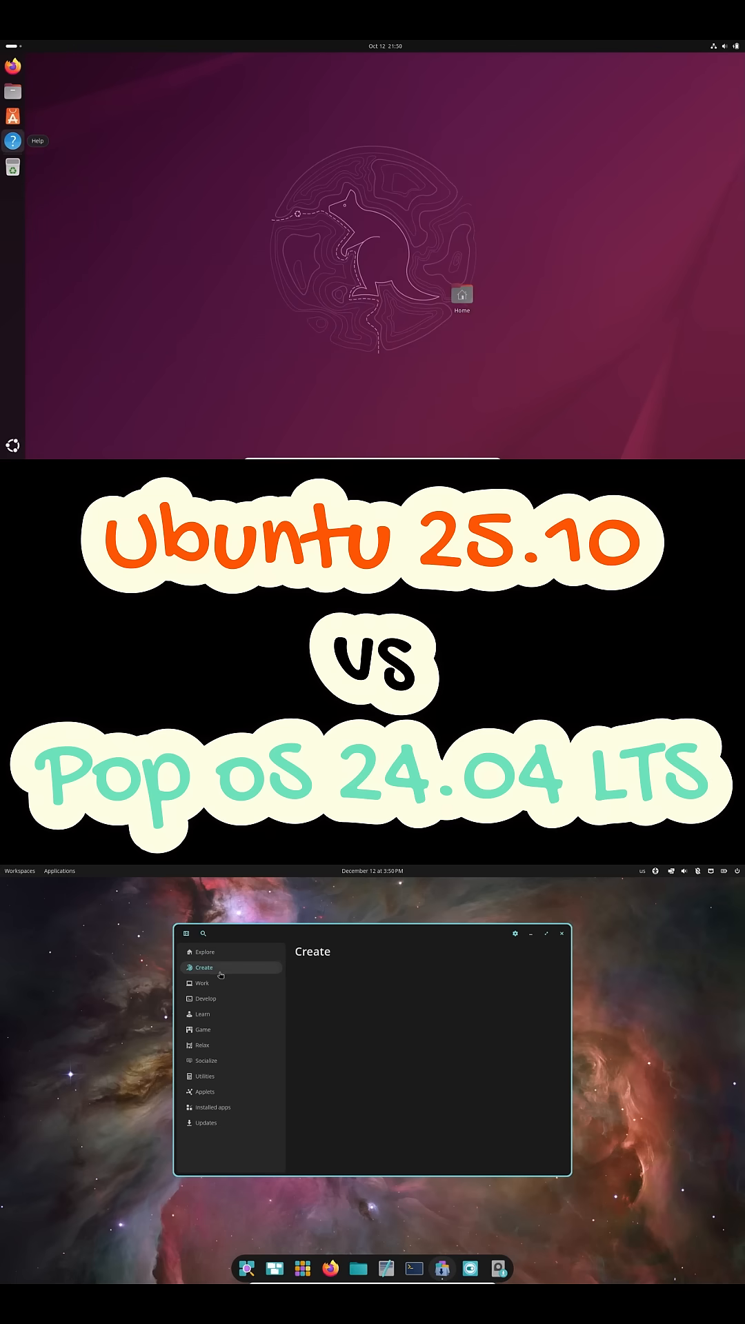
click(202, 982)
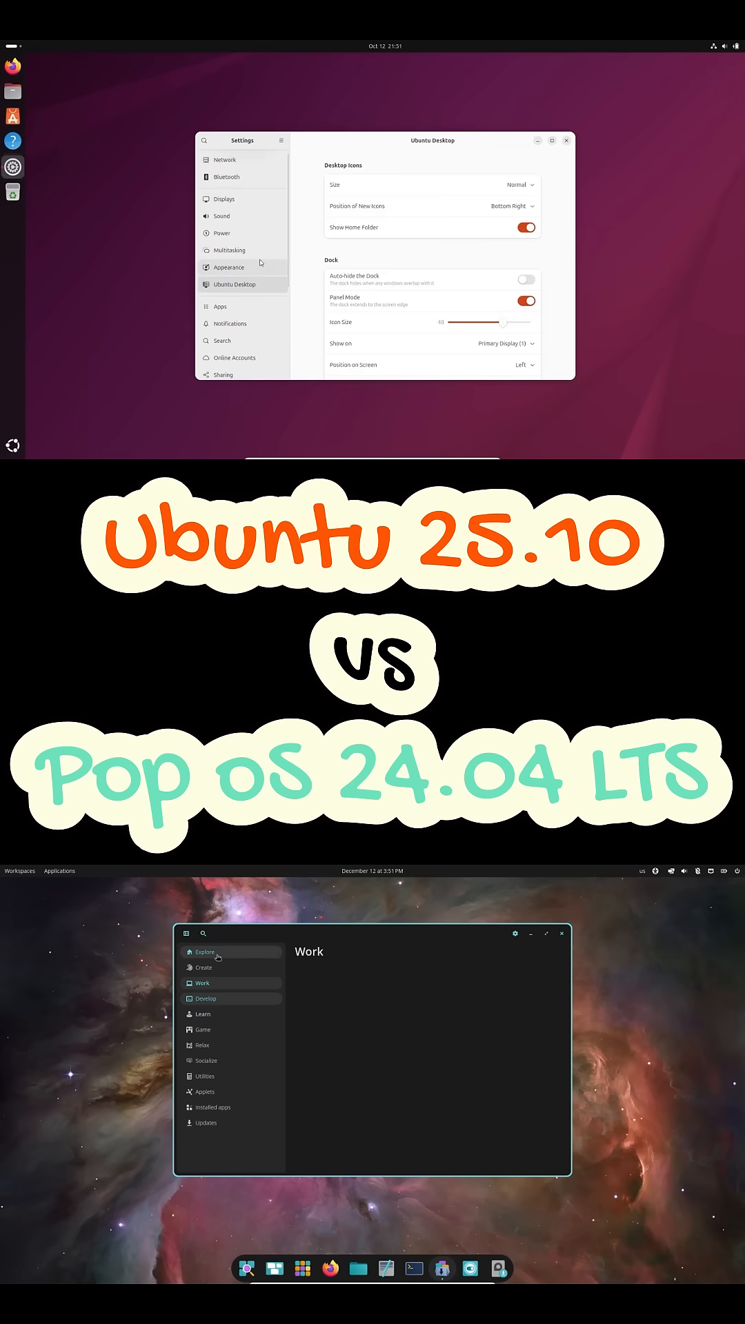
Step: Browse COSMIC Store's Create apps while Ubuntu Security Center requests authentication for app permissions
click(222, 368)
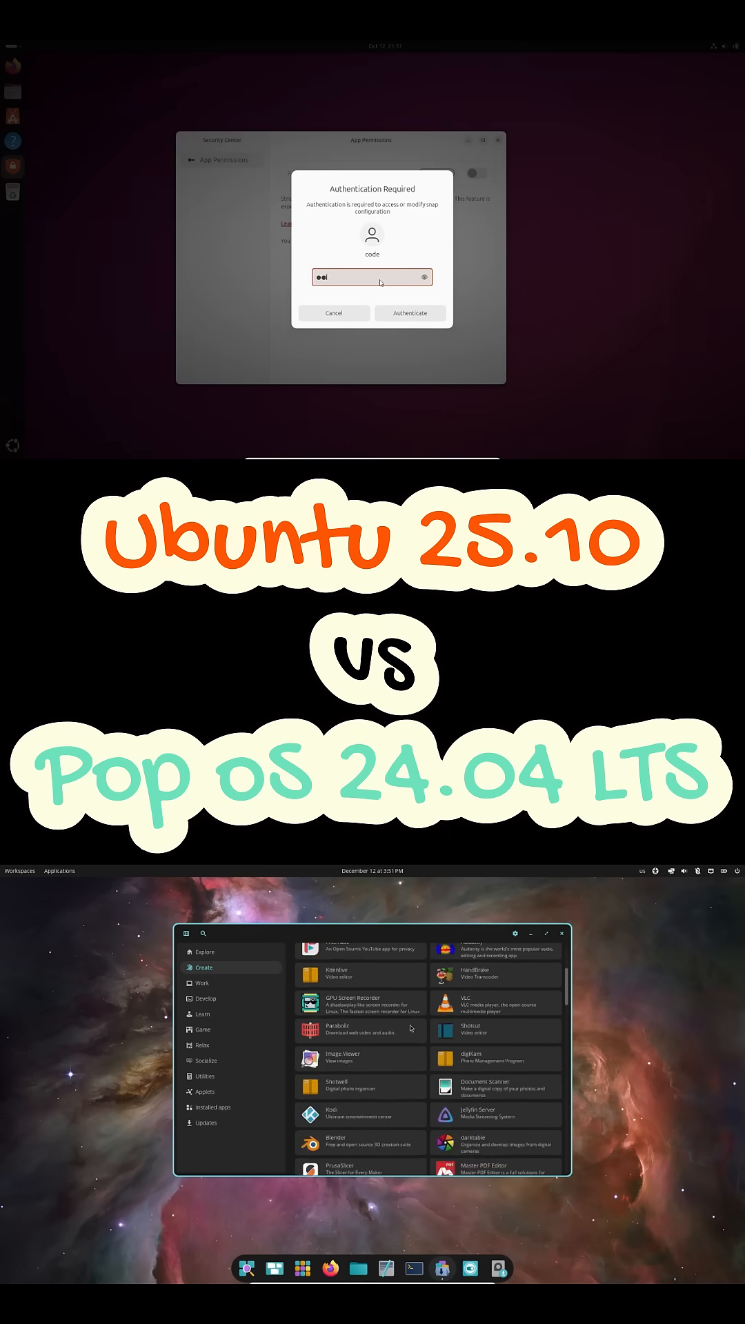
Step: Authenticate the app-permission change; browse COSMIC Store's Develop, Learn and Relax categories
click(410, 313)
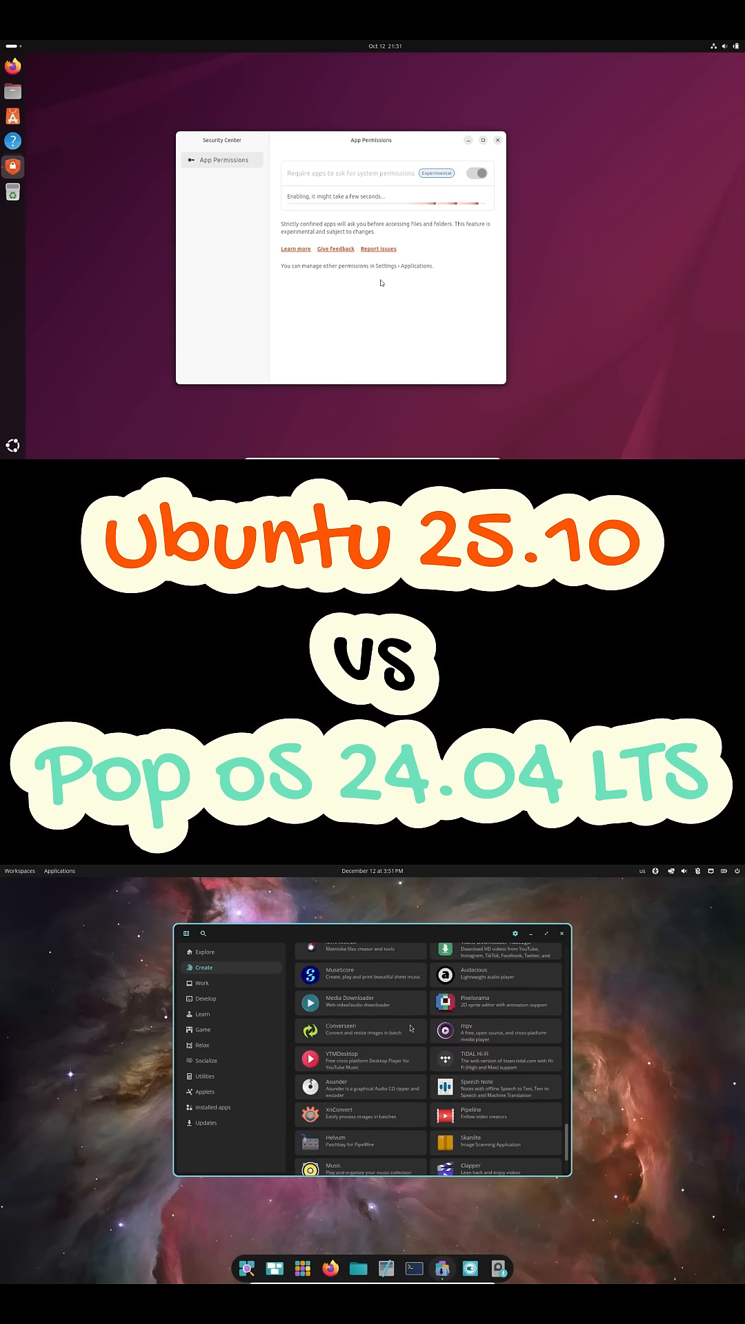
click(203, 983)
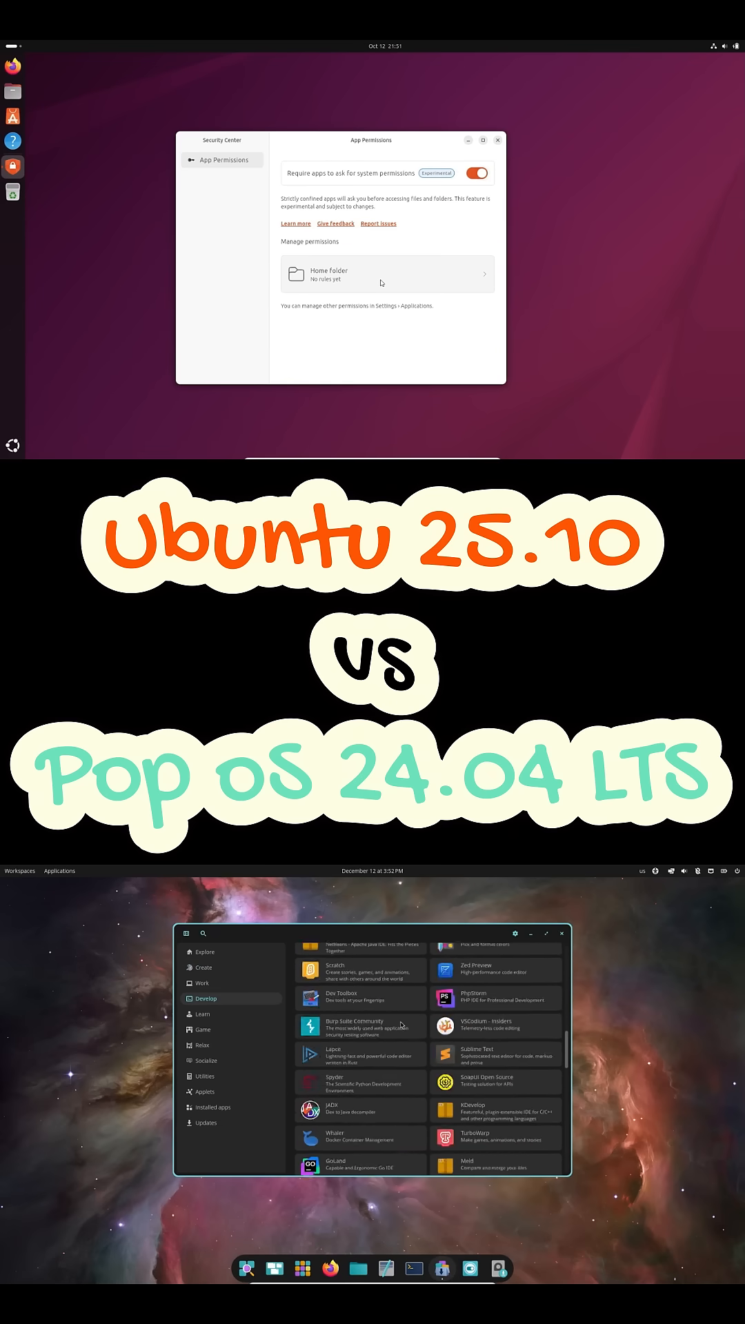
click(202, 1013)
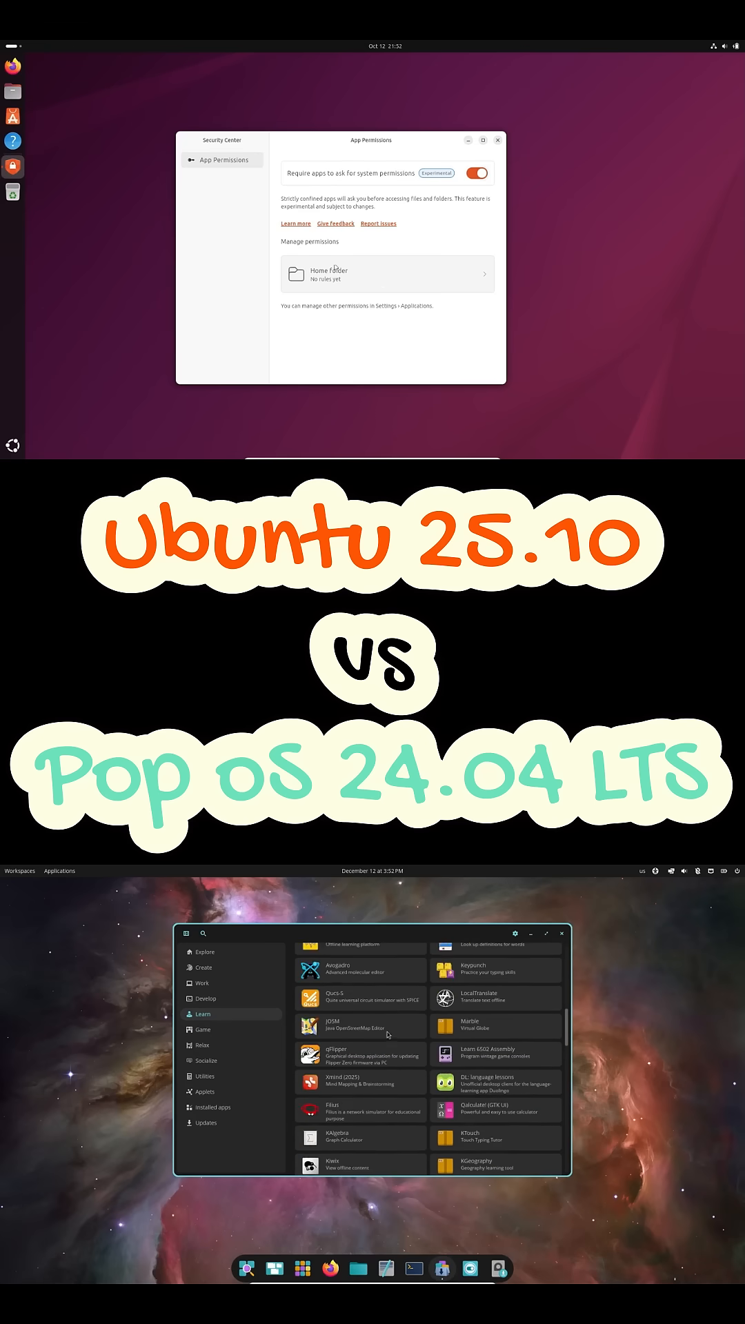
click(477, 172)
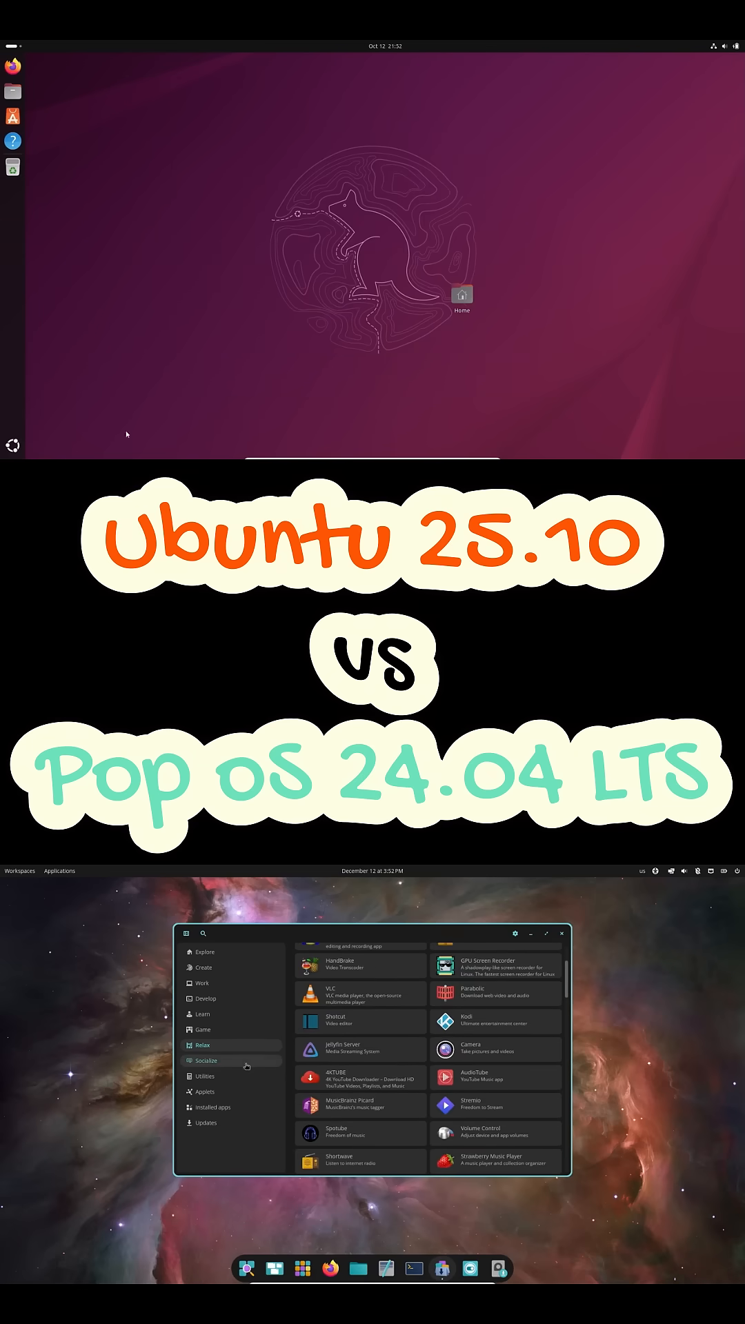
Step: Browse COSMIC Store's Applets category, check for app updates, then close the store
click(205, 1091)
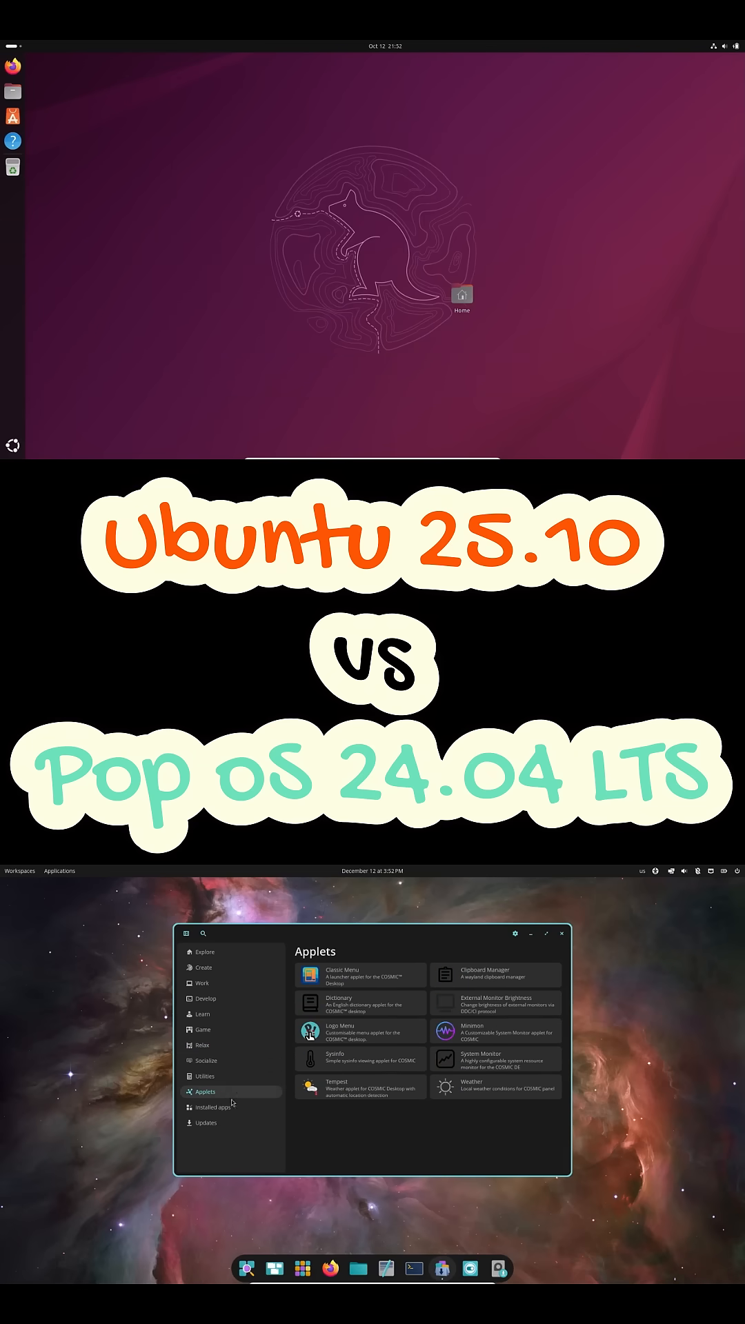
click(206, 1122)
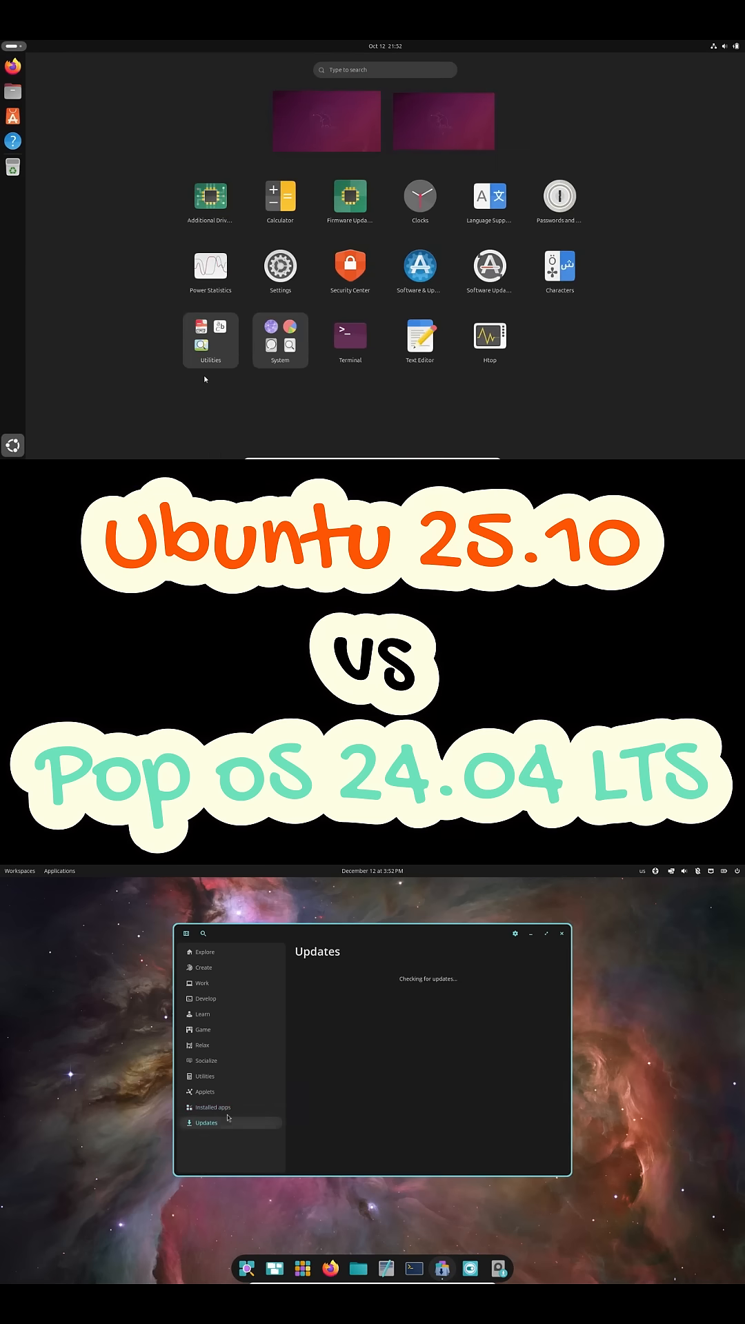
click(279, 340)
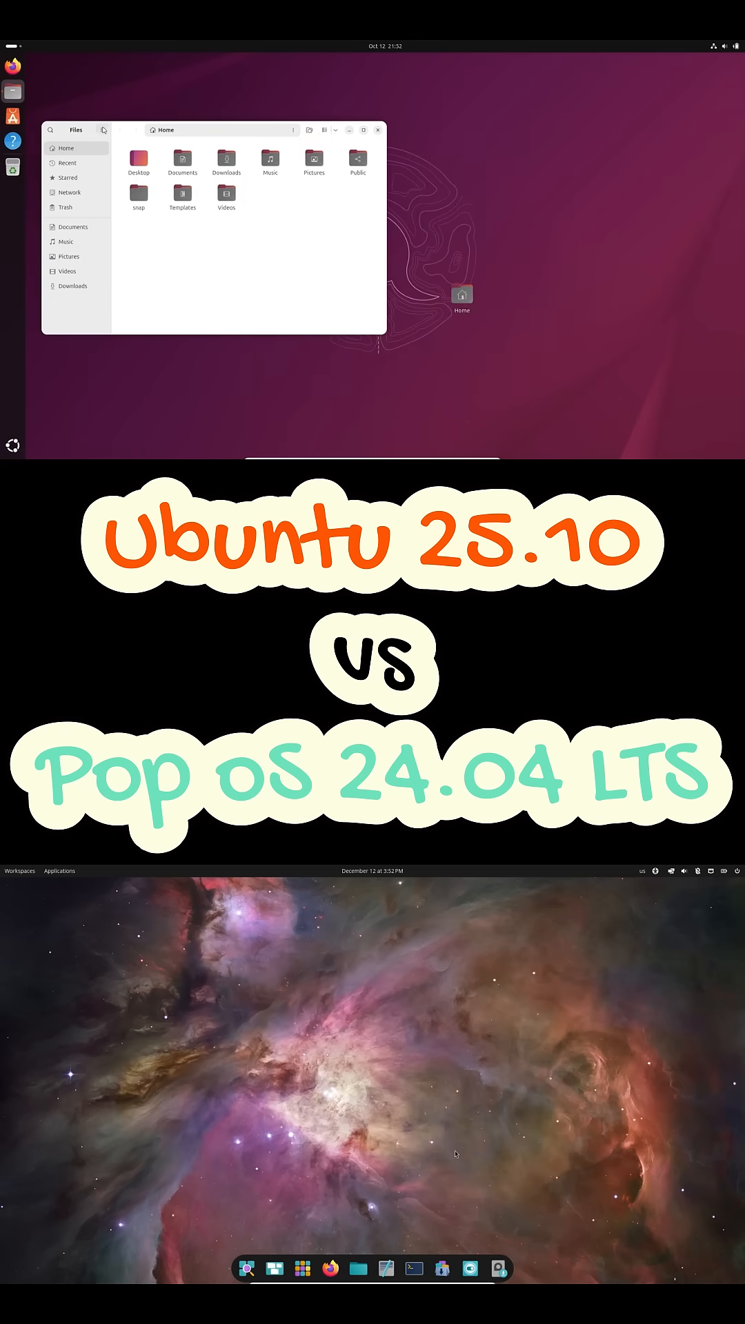
mouse_move(11, 66)
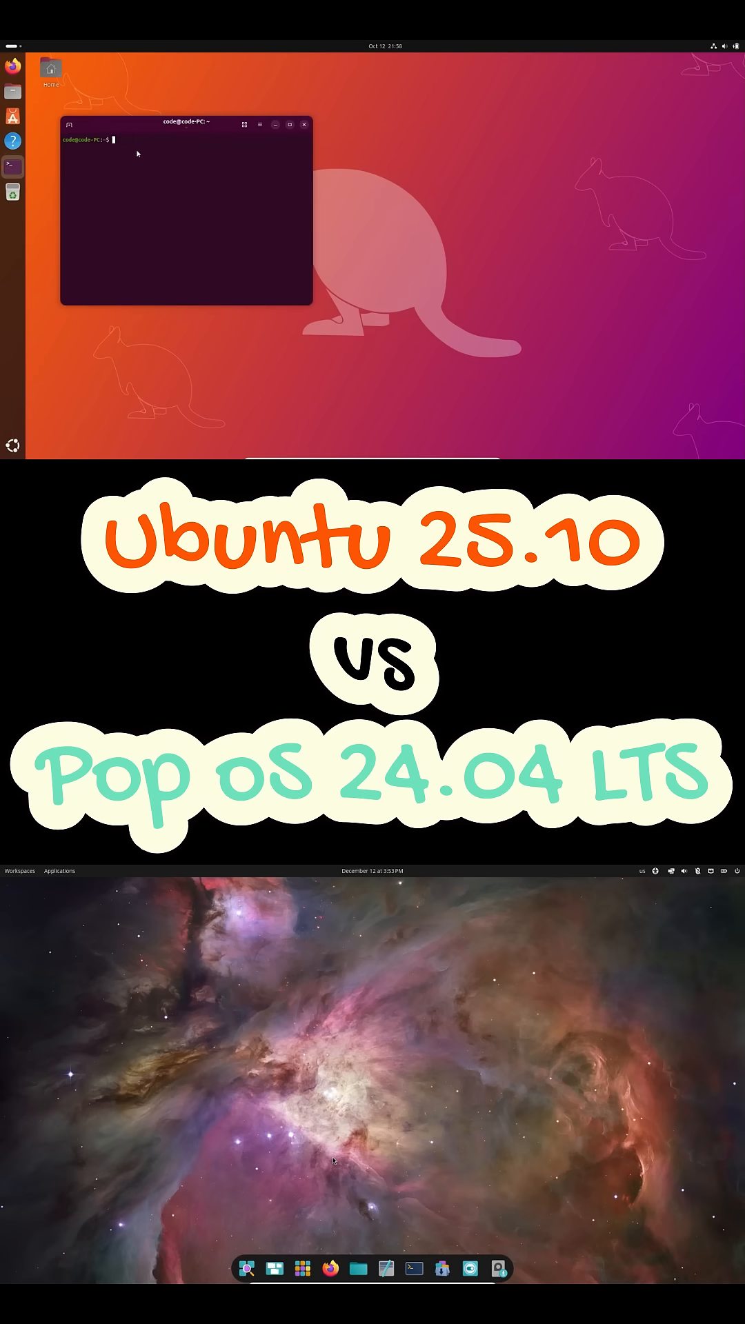
Step: Run screenfetch in GNOME Terminal and show Firefox's browser actions menu on Pop!_OS
text(screenfetch)
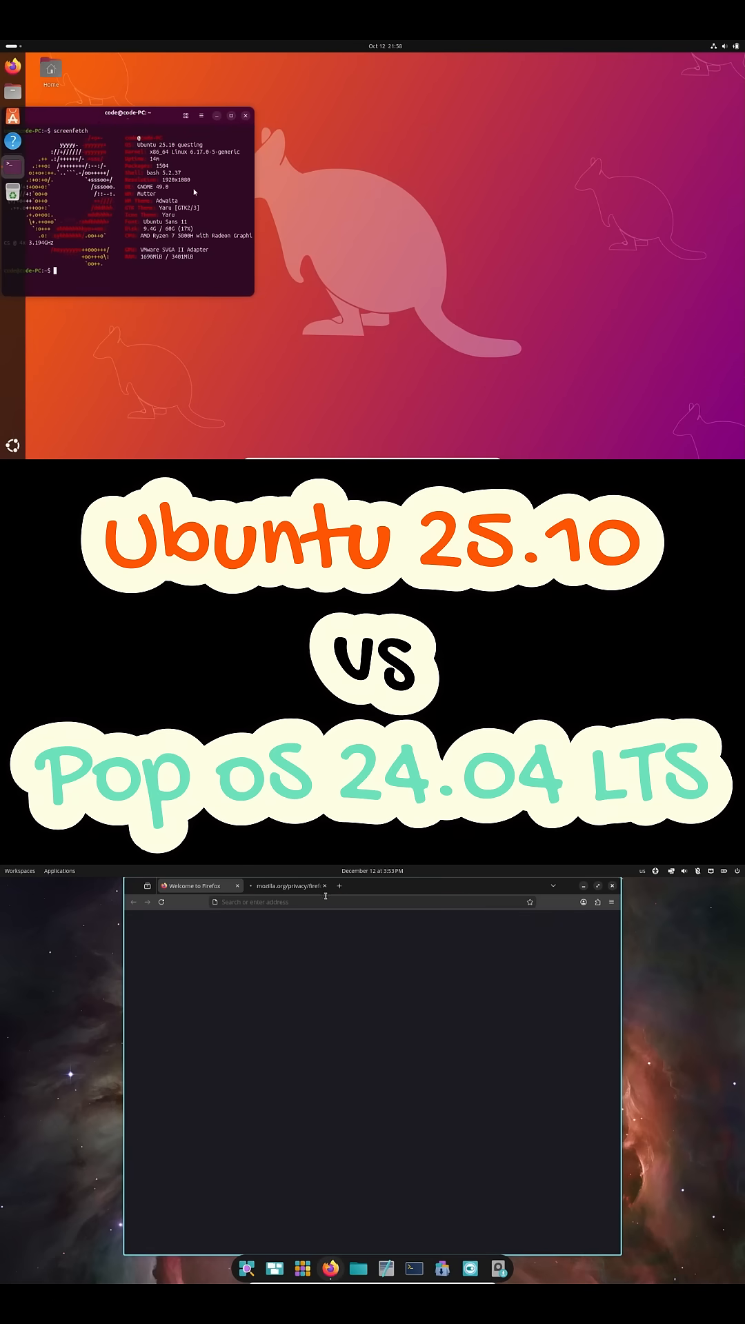
click(611, 901)
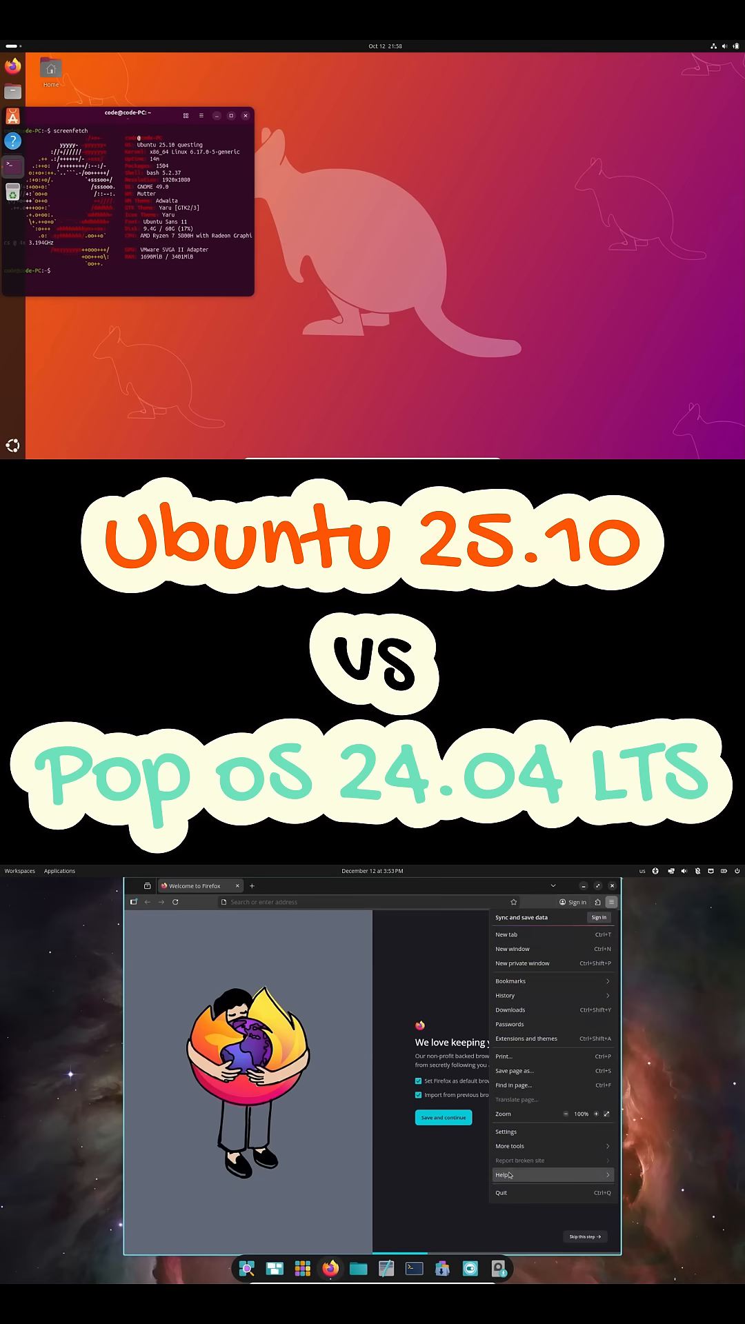